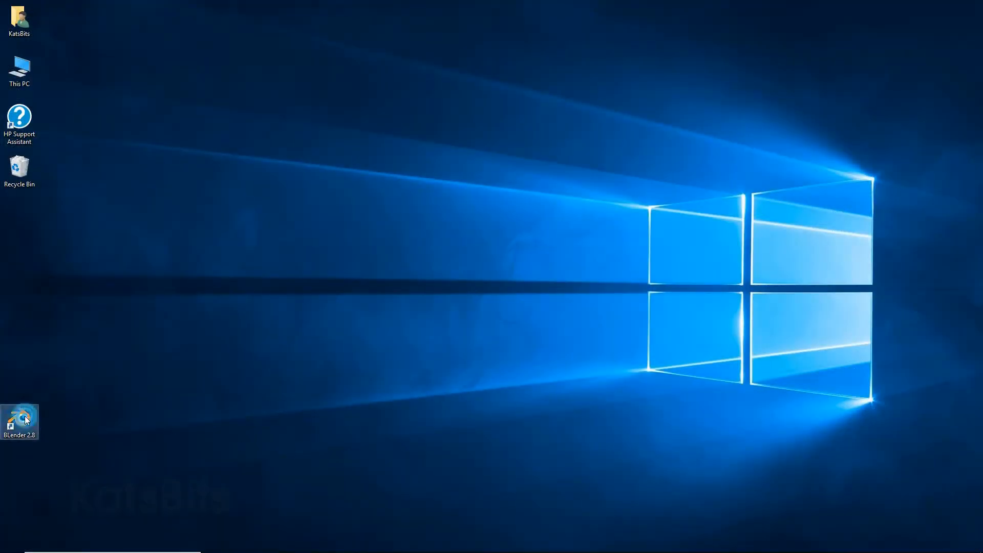
# Launch Blender, keep Select With on Left in quick setup, dismiss the splash and select the camera.
pyautogui.doubleClick(19, 420)
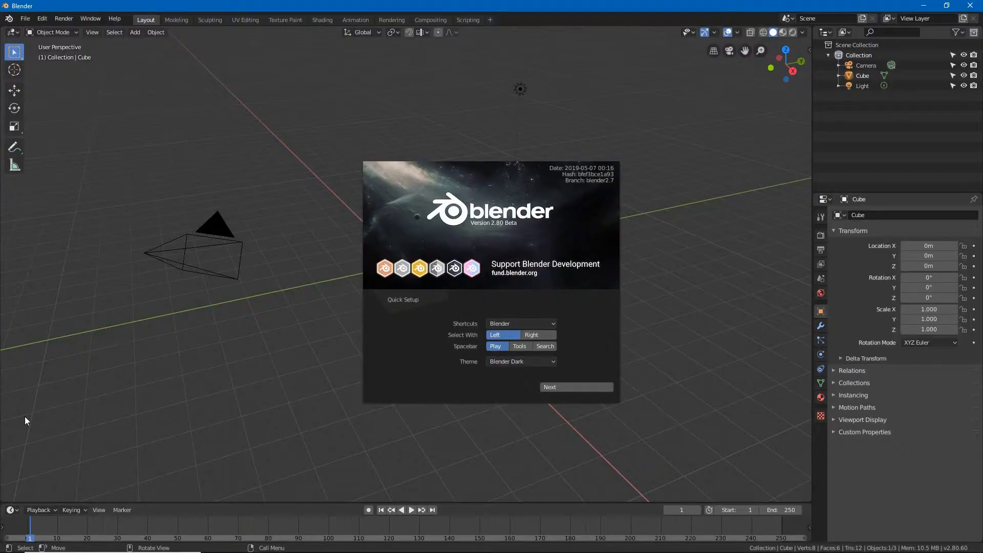
pyautogui.click(538, 335)
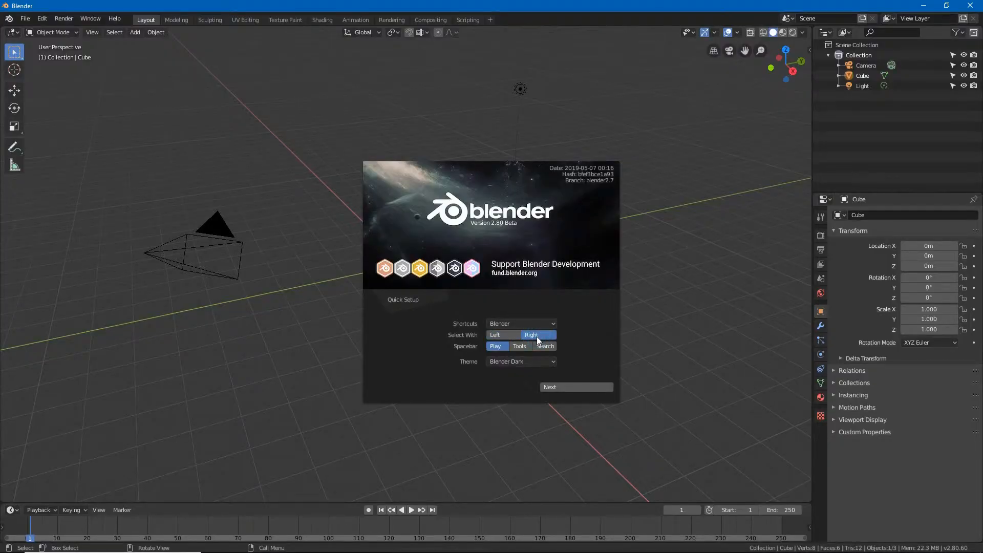
pyautogui.click(496, 335)
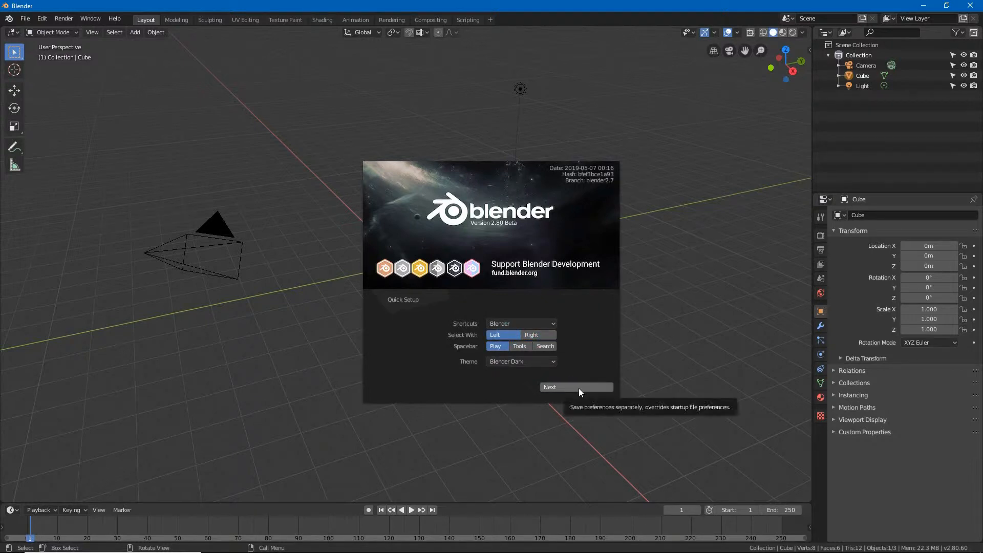
pyautogui.click(576, 387)
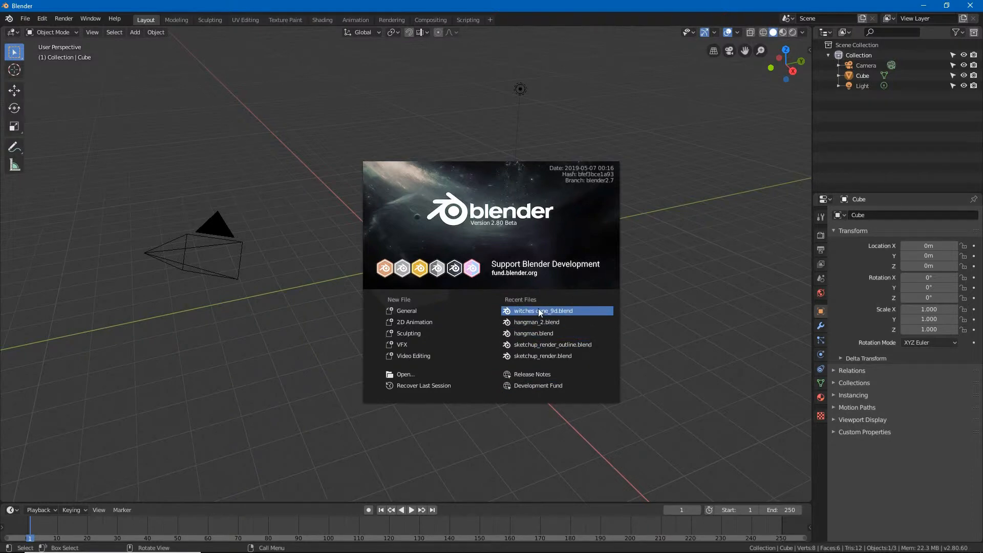
pyautogui.doubleClick(543, 311)
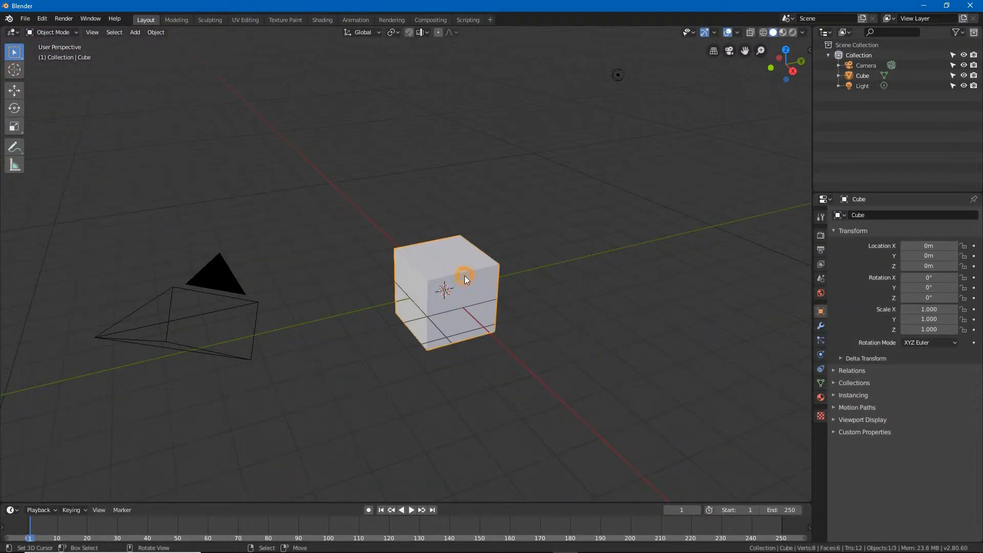
pyautogui.click(224, 315)
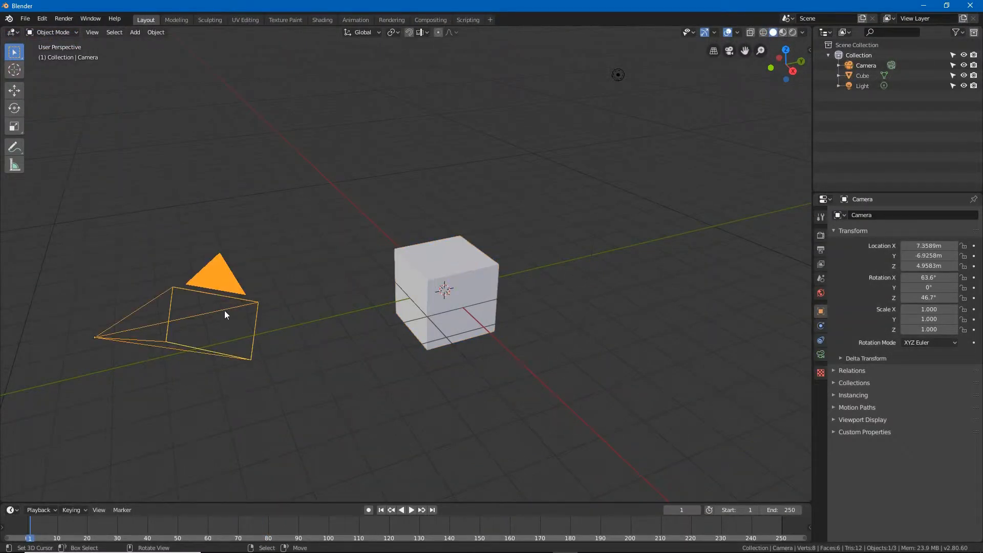
# In Edit > Preferences > Keymap, set Select With to Left.
pyautogui.click(42, 18)
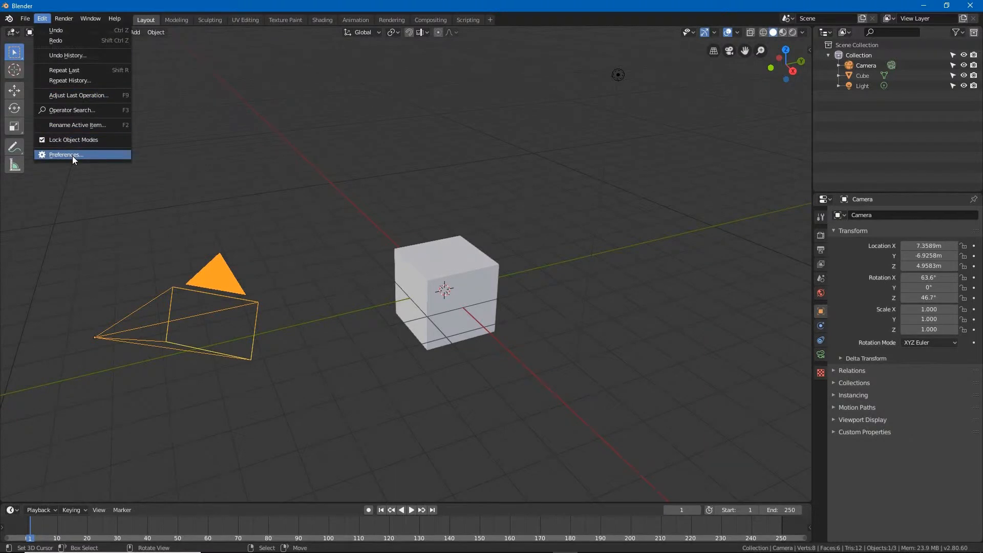
pyautogui.click(65, 153)
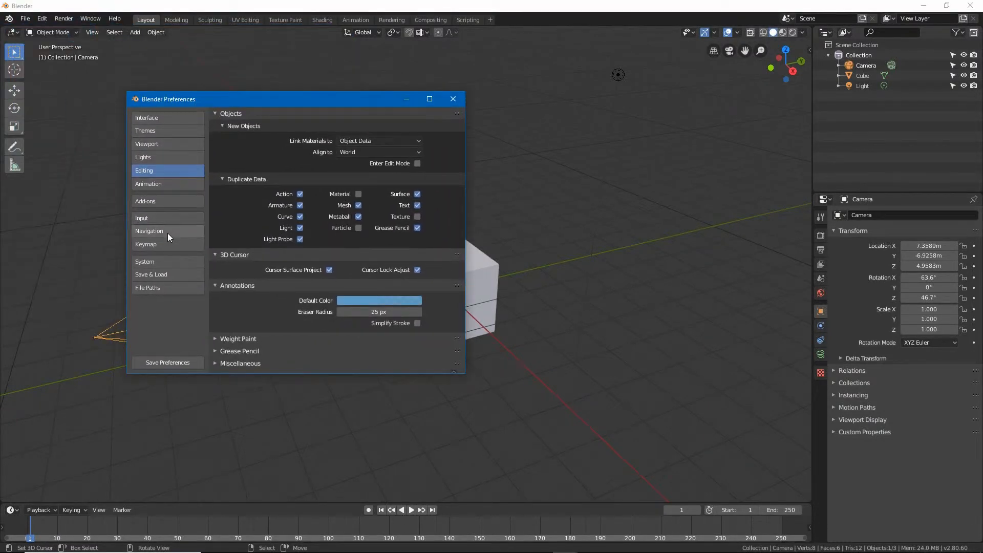
pyautogui.click(153, 244)
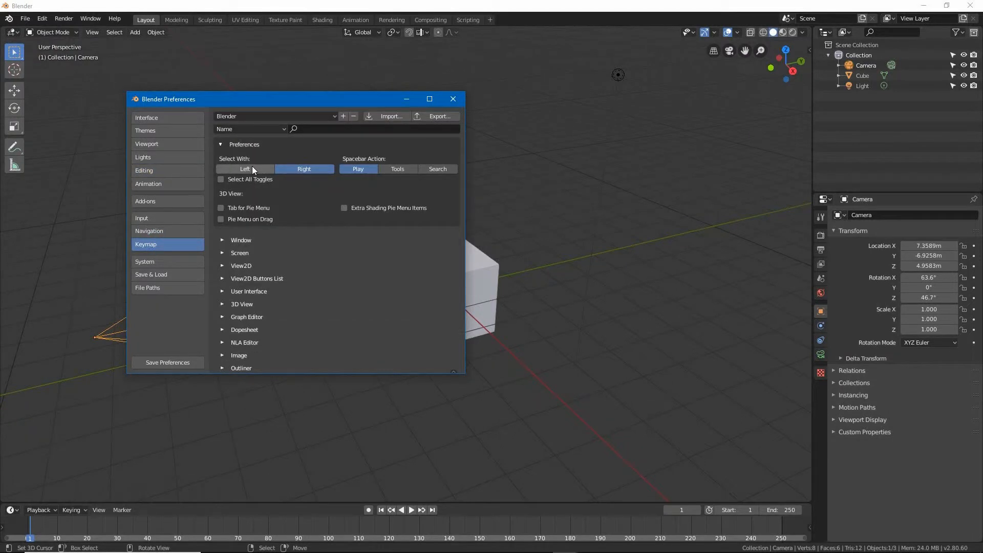
pyautogui.click(244, 169)
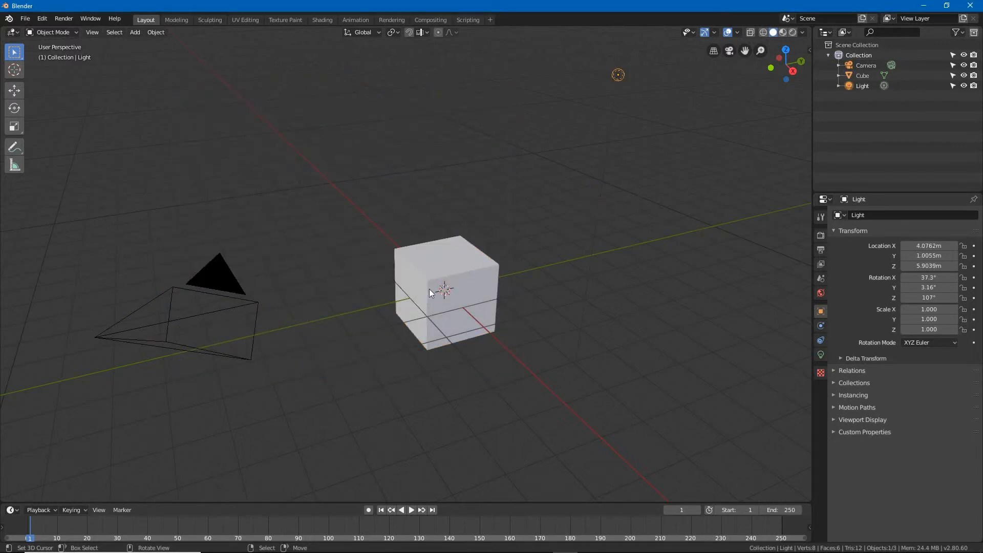
# Select the cube in the 3D viewport with a left click.
pyautogui.click(435, 295)
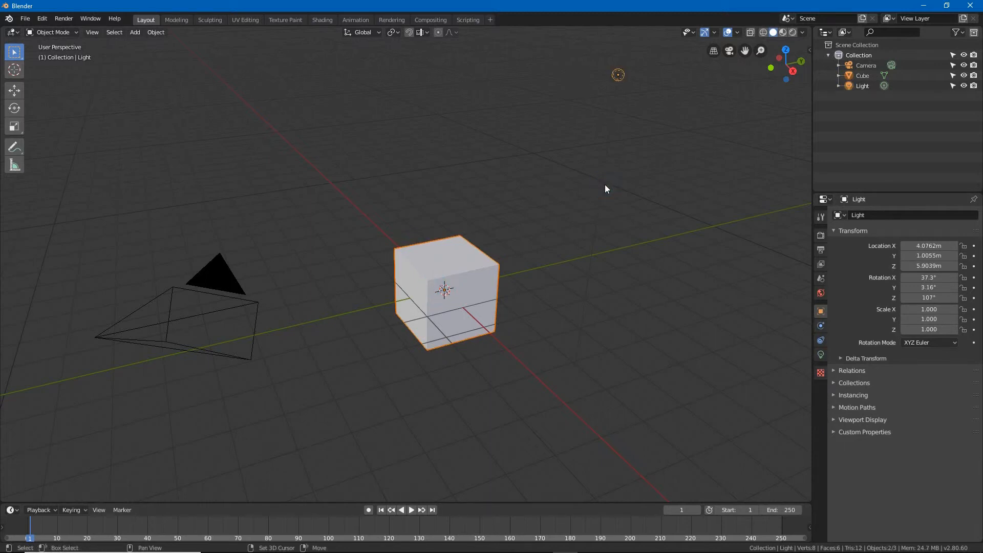